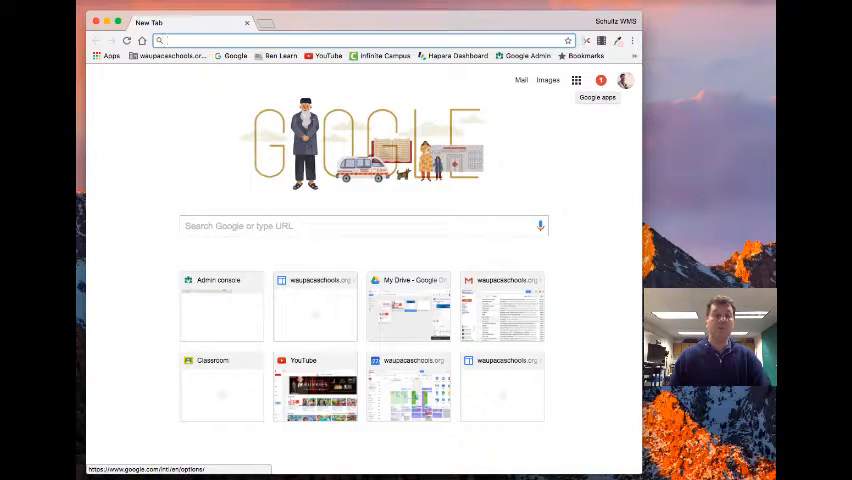
Go to the Google Sites home and launch the new Google Sites in another tab.
{"action": "left_click", "coordinate": [576, 80]}
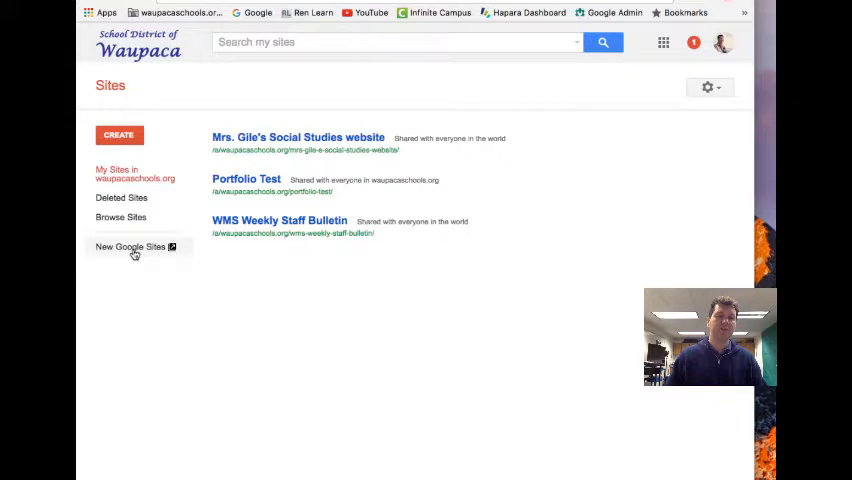
{"action": "left_click", "coordinate": [130, 246]}
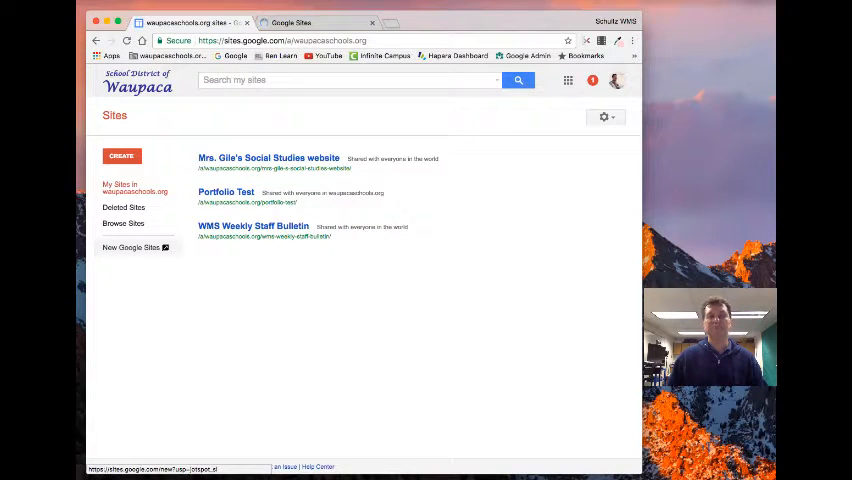
Remove both Untitled Site drafts via their three-dot menus, leaving five recent sites.
{"action": "left_click", "coordinate": [132, 246]}
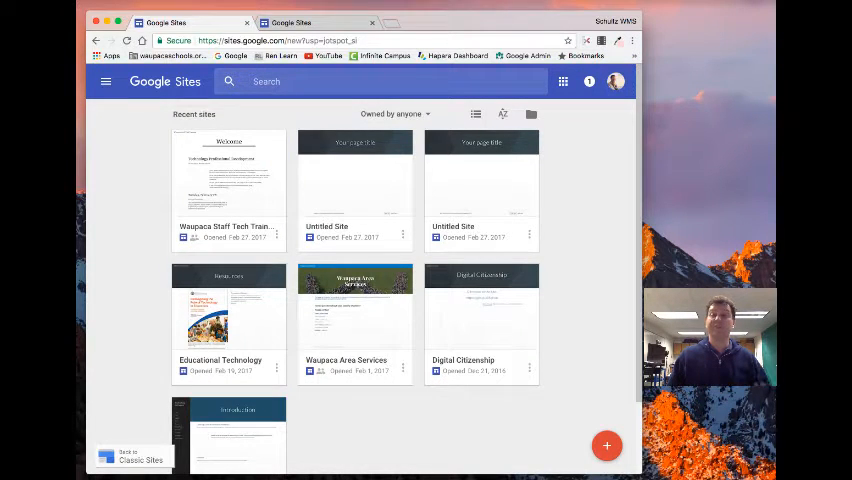
{"action": "scroll", "scroll_direction": "down", "scroll_amount": 3}
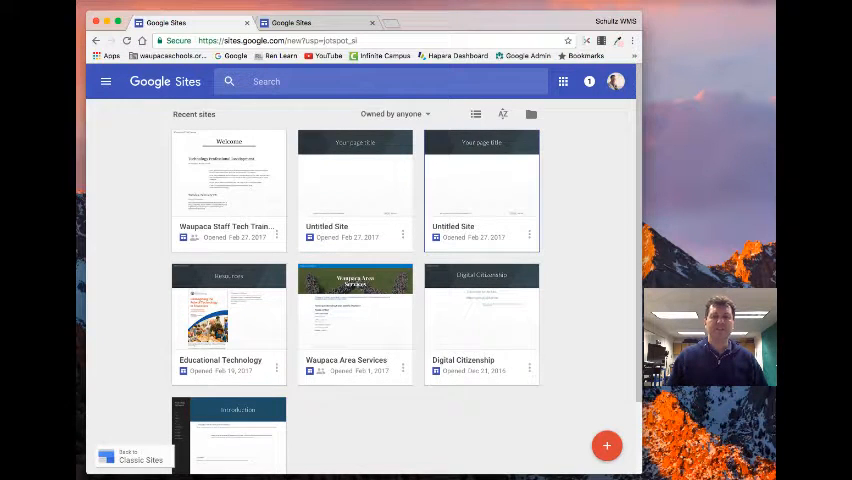
{"action": "left_click", "coordinate": [402, 234]}
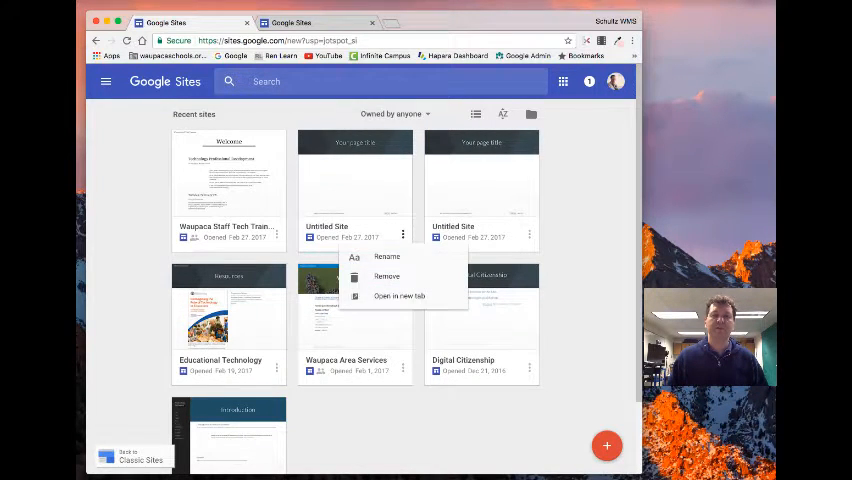
{"action": "left_click", "coordinate": [388, 276]}
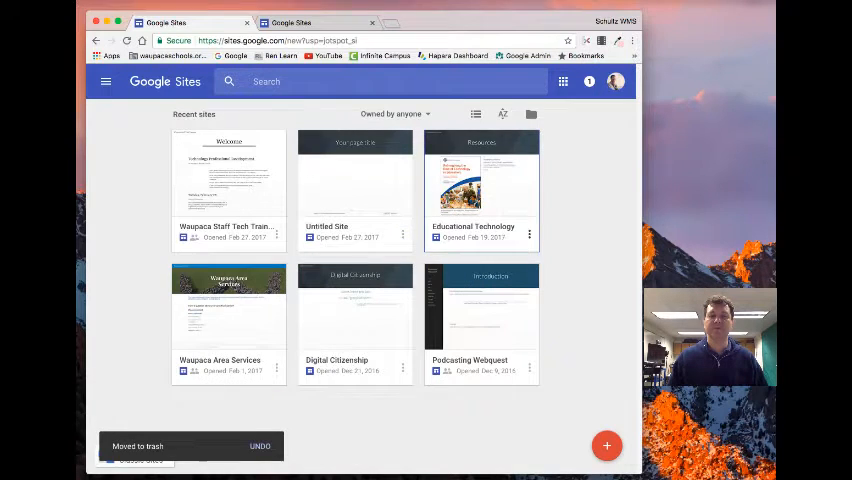
{"action": "left_click", "coordinate": [404, 236]}
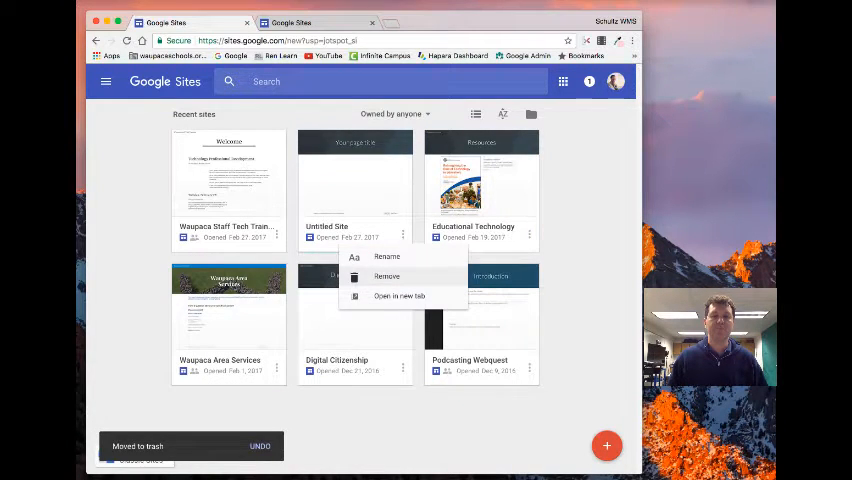
{"action": "left_click", "coordinate": [386, 276]}
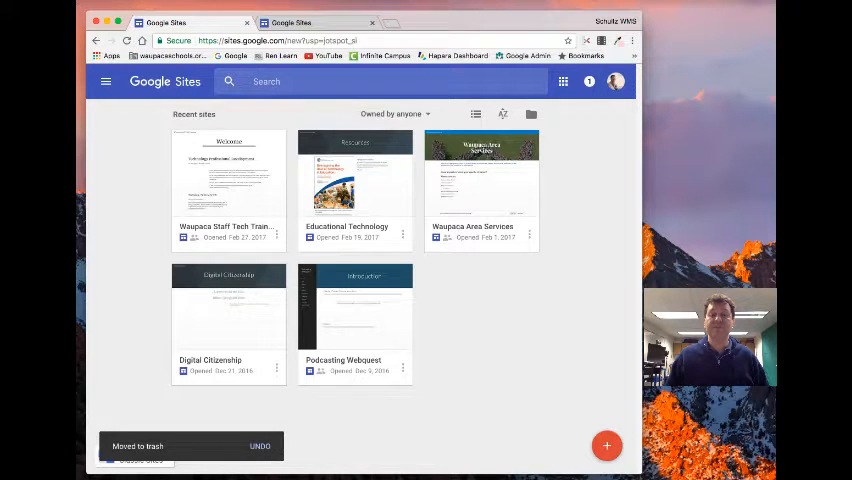
{"action": "mouse_move", "coordinate": [608, 444]}
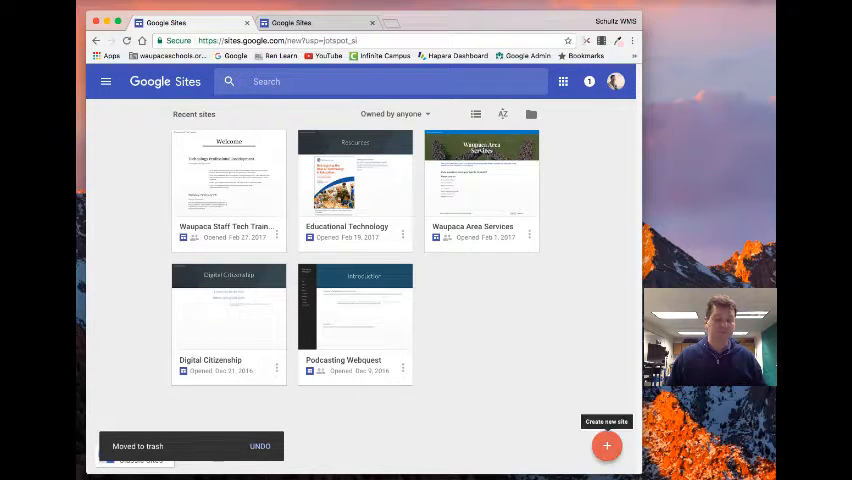
Create a new site and name it 'Tutorial on Sites'.
{"action": "left_click", "coordinate": [606, 444]}
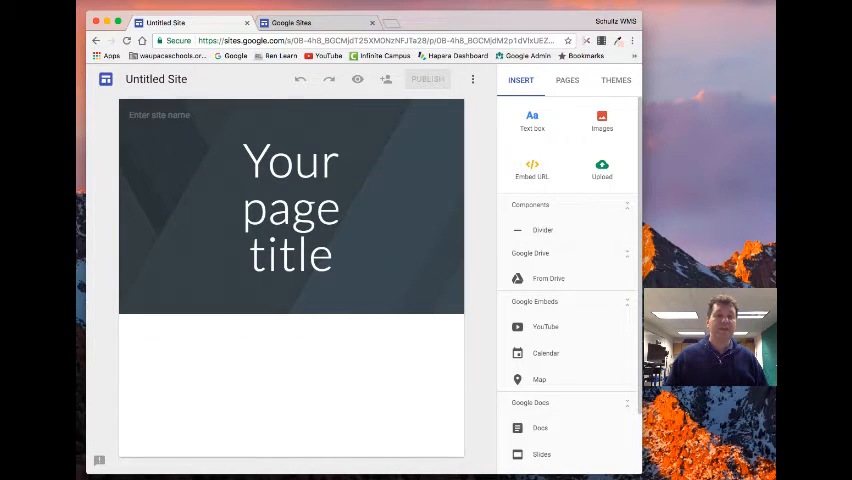
{"action": "left_click", "coordinate": [156, 80]}
{"action": "type", "text": "Tutorial on Sites"}
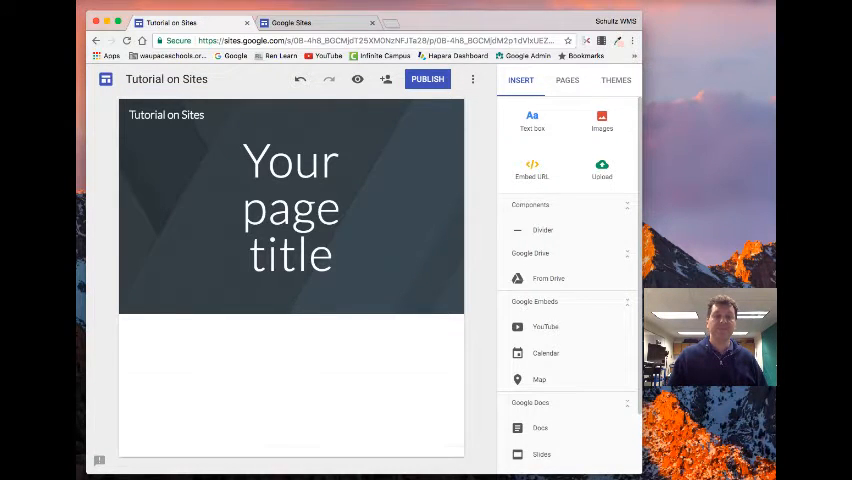
Replace the page title with 'Welcome', keeping the Title text style.
{"action": "left_click", "coordinate": [290, 204]}
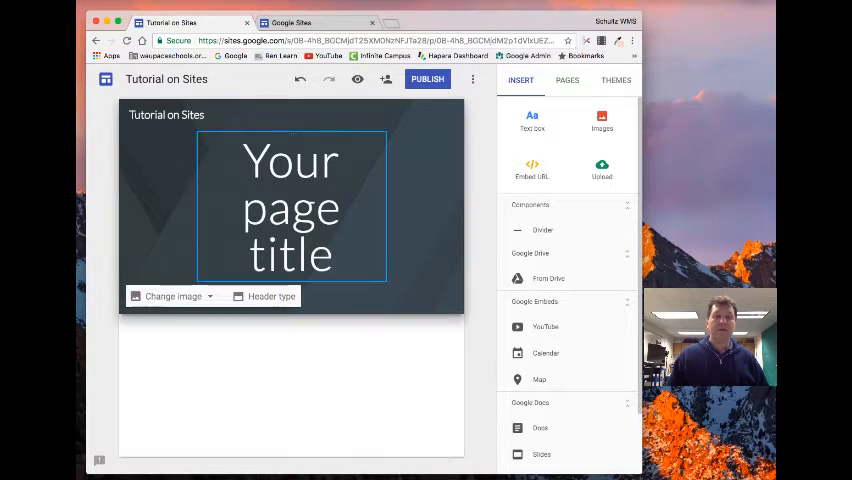
{"action": "left_click", "coordinate": [290, 208]}
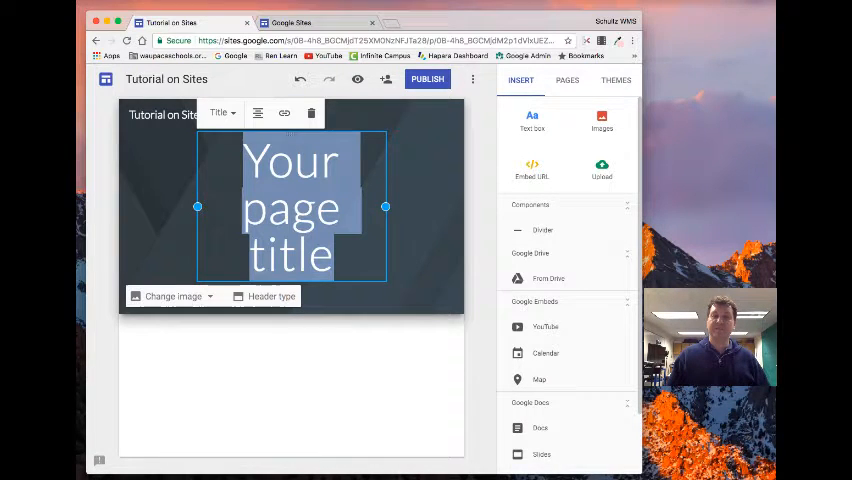
{"action": "type", "text": "W"}
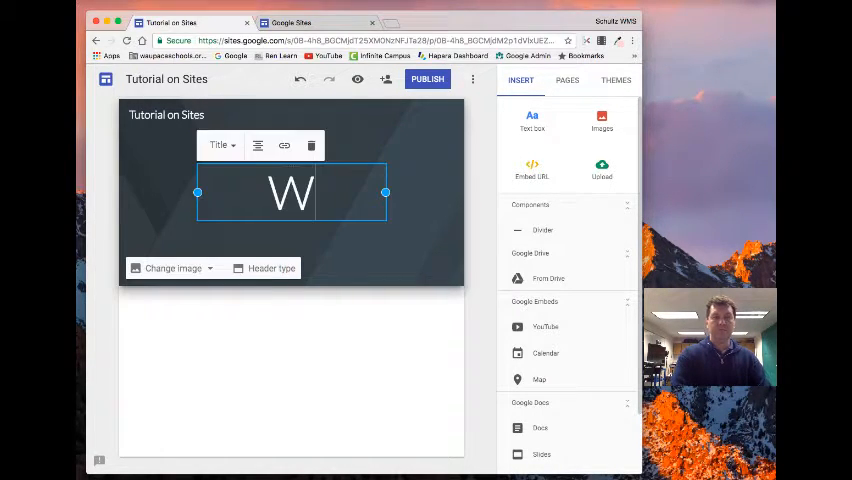
{"action": "type", "text": "elcome"}
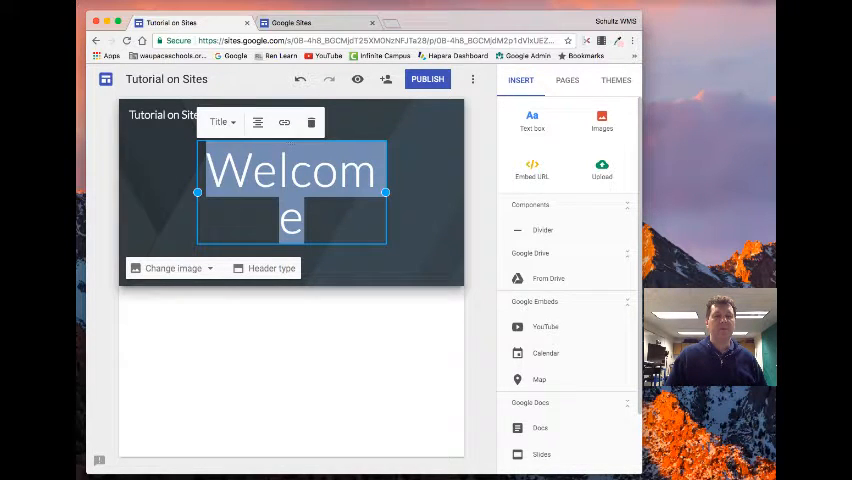
{"action": "left_click", "coordinate": [220, 122]}
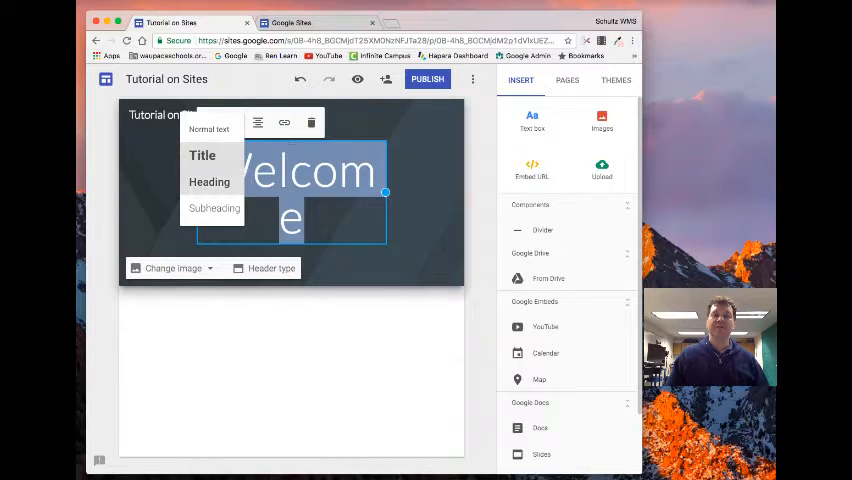
{"action": "left_click", "coordinate": [208, 182]}
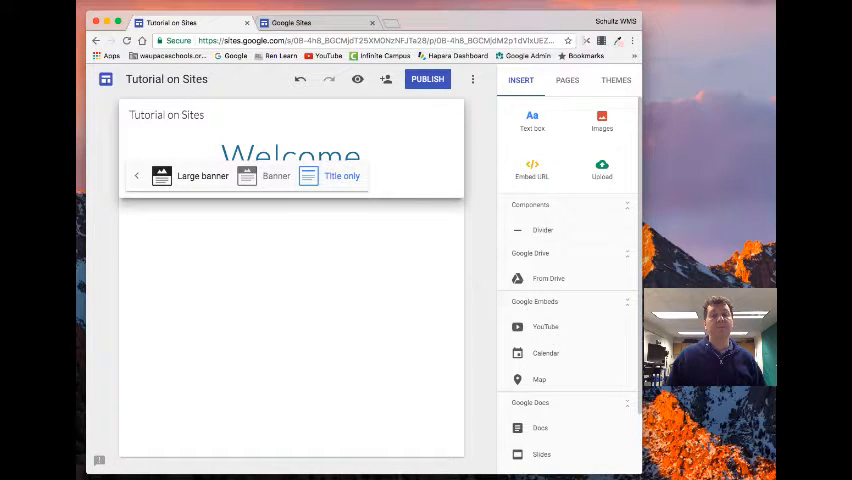
Switch the header to a large banner and start changing its image.
{"action": "left_click", "coordinate": [202, 176]}
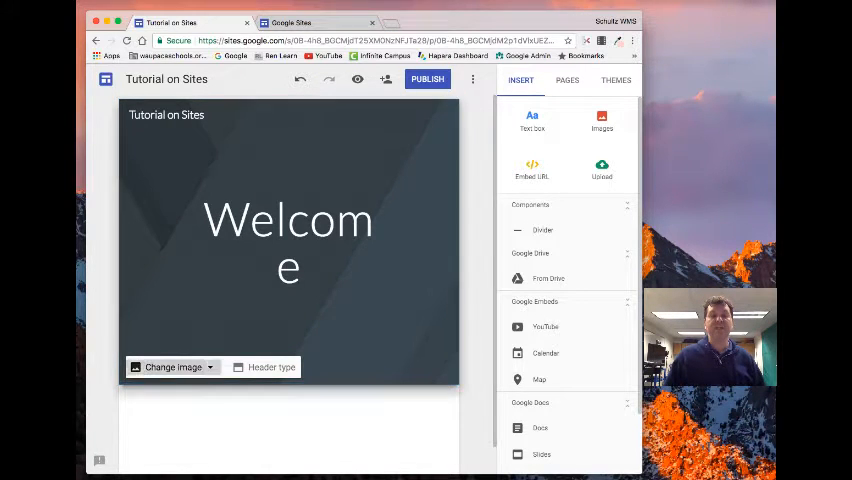
{"action": "left_click", "coordinate": [172, 368]}
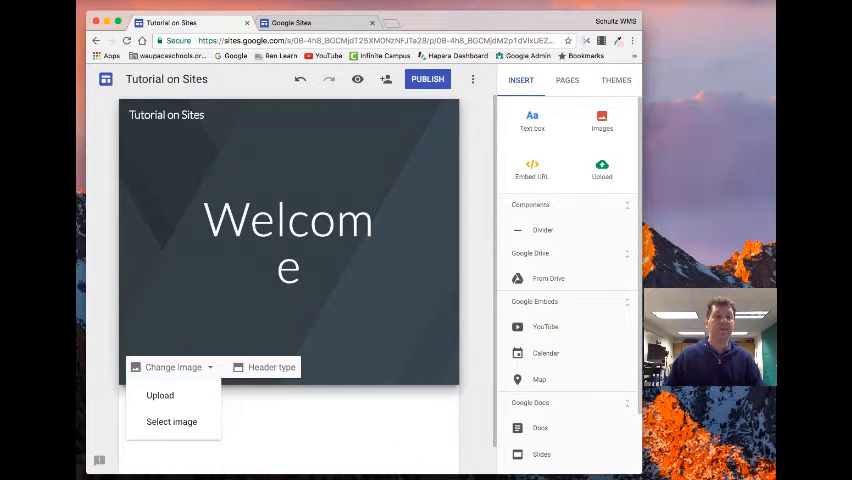
{"action": "left_click", "coordinate": [172, 420]}
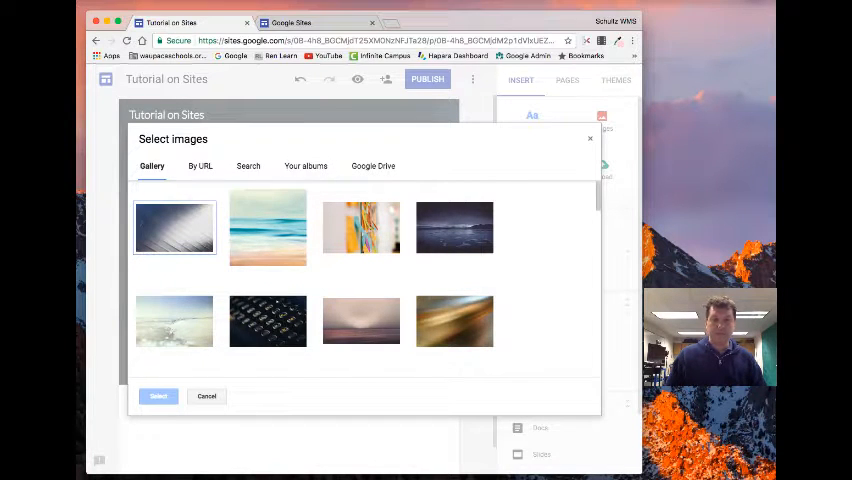
Search 'tutorial' and set the hand writing TUTORIAL photo as the header image.
{"action": "left_click", "coordinate": [248, 166]}
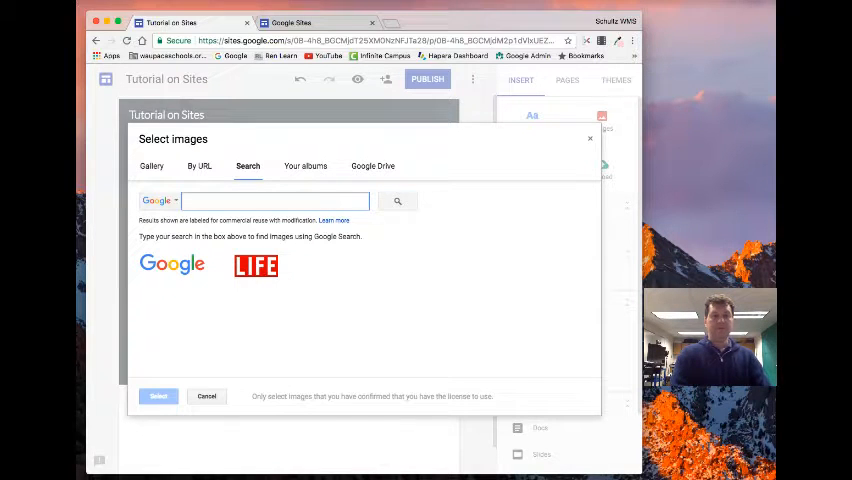
{"action": "type", "text": "tutorial"}
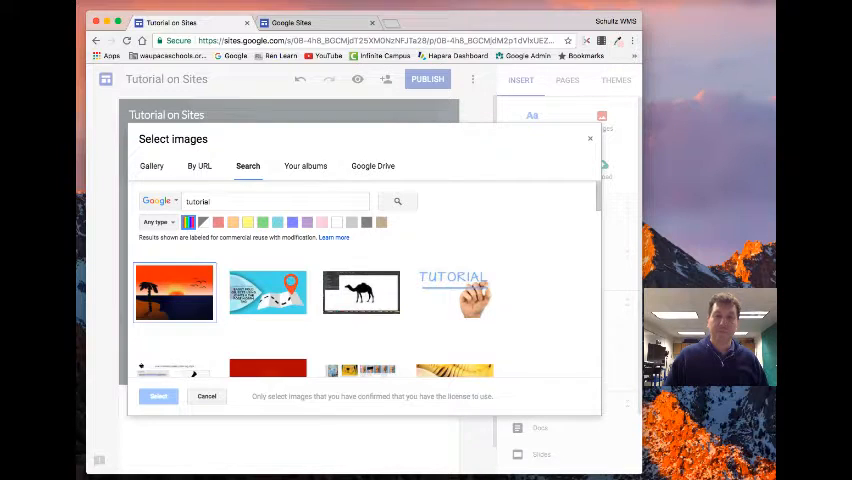
{"action": "left_click", "coordinate": [454, 292]}
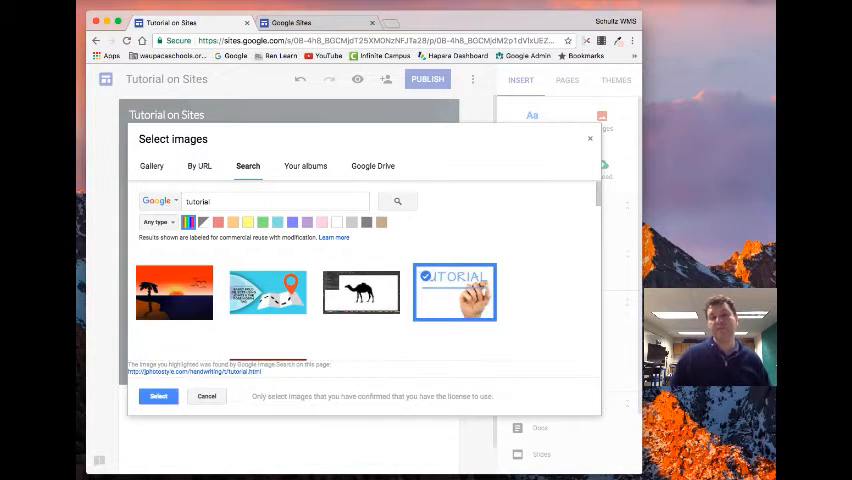
{"action": "left_click", "coordinate": [268, 292]}
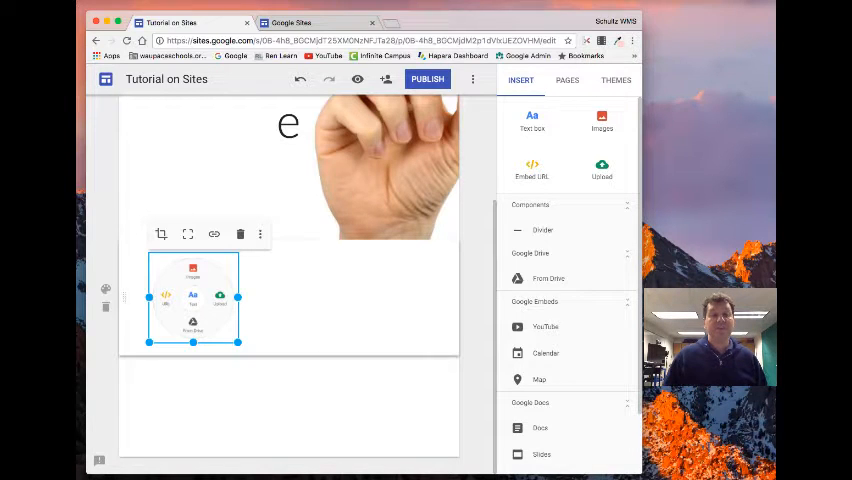
{"action": "mouse_move", "coordinate": [260, 234]}
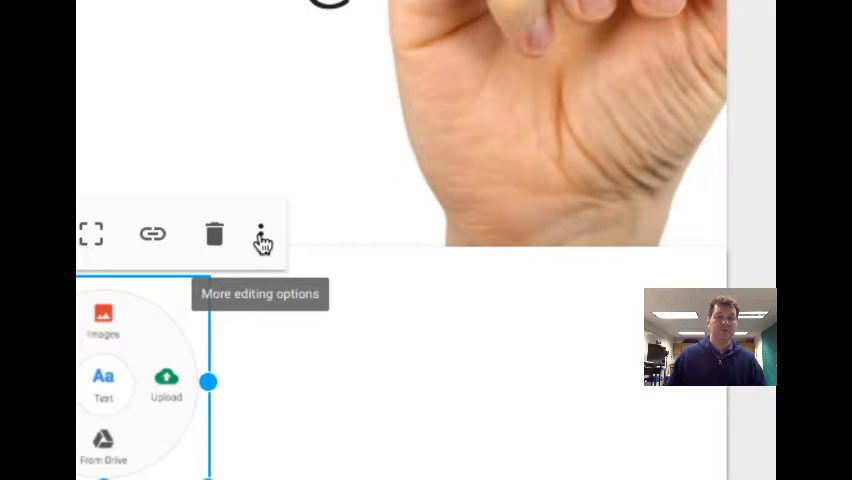
Add the alt text 'Image of Adding menu' to the adding-menu image and apply it.
{"action": "left_click", "coordinate": [260, 234]}
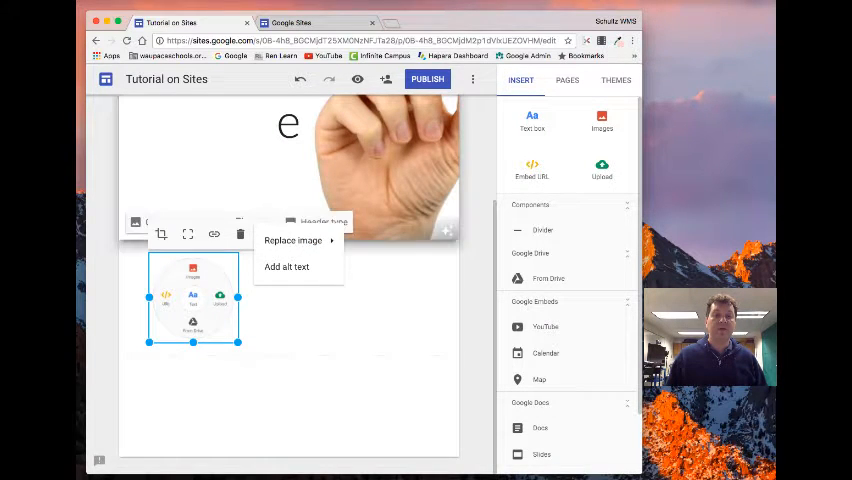
{"action": "left_click", "coordinate": [288, 266]}
{"action": "type", "text": "Image of Adding menu"}
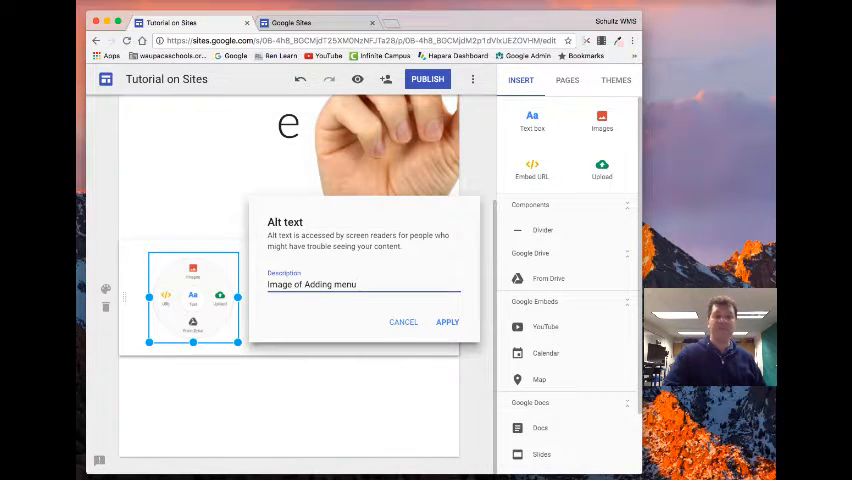
{"action": "left_click", "coordinate": [448, 320]}
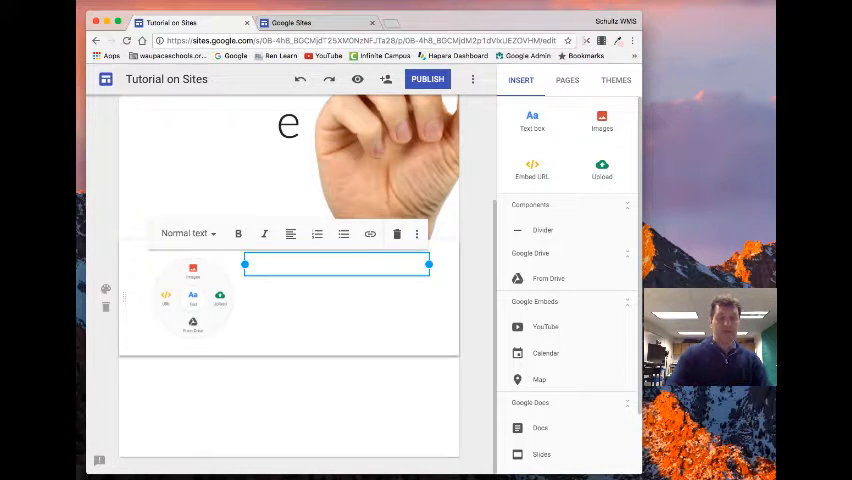
Type the caption 'Menu for adding an object.' in the text box beside the image.
{"action": "type", "text": "Menu for adding an obje"}
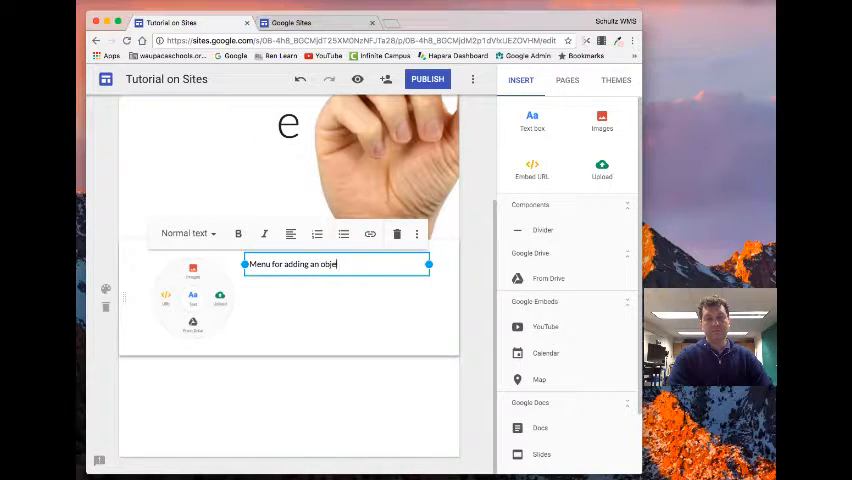
{"action": "type", "text": "ct."}
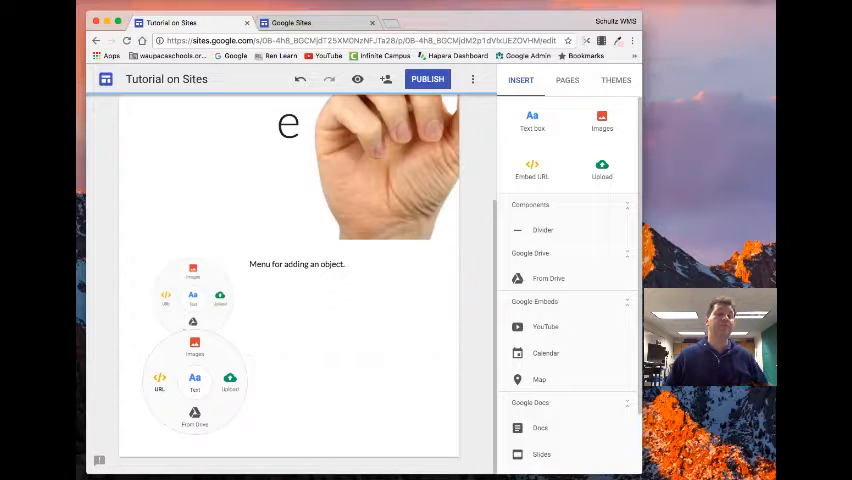
Open the NPR News page from the 'npr news' suggestion in a new tab.
{"action": "left_click", "coordinate": [532, 168]}
{"action": "type", "text": "npr"}
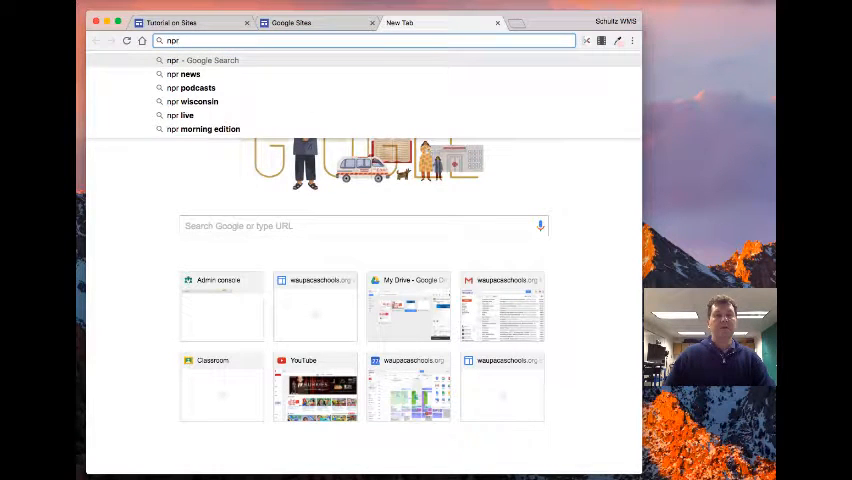
{"action": "left_click", "coordinate": [186, 74]}
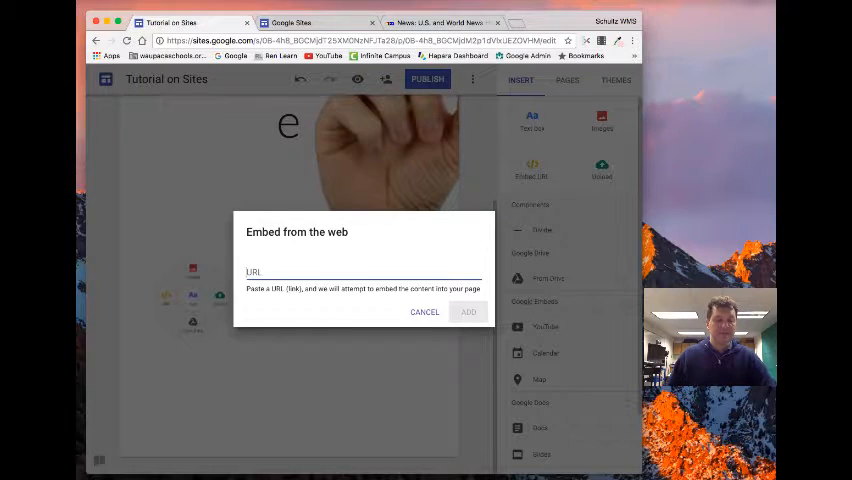
{"action": "type", "text": "http://www.npr.org/sections/news/"}
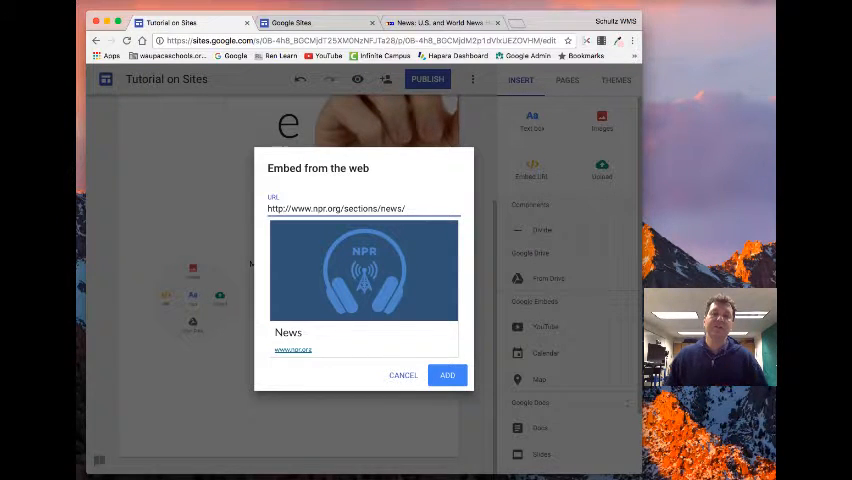
{"action": "left_click", "coordinate": [404, 376]}
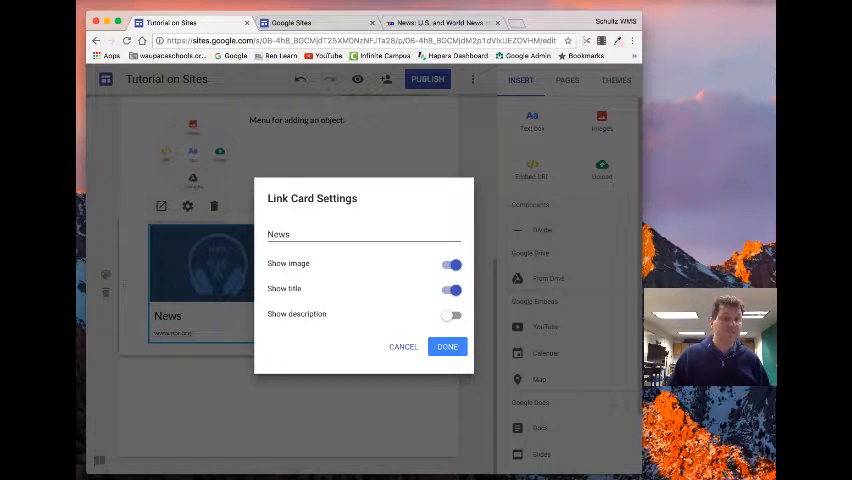
Turn on Show description with the title still shown and apply the link card settings.
{"action": "left_click", "coordinate": [452, 288]}
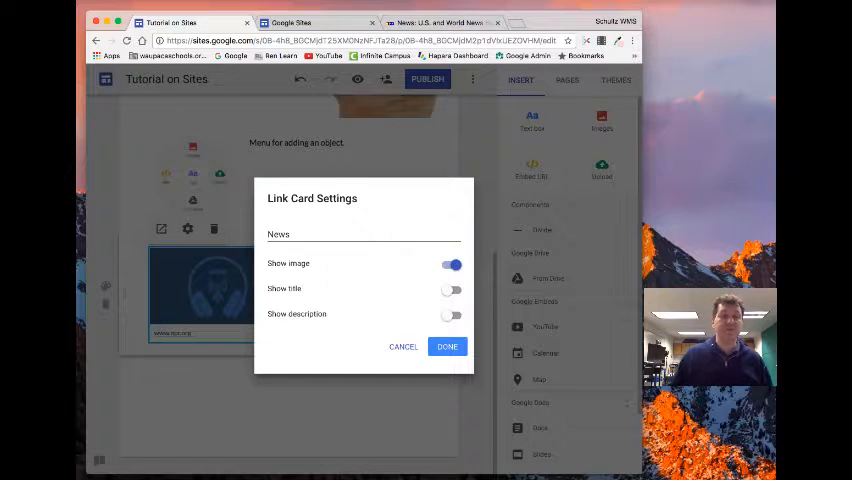
{"action": "left_click", "coordinate": [452, 316]}
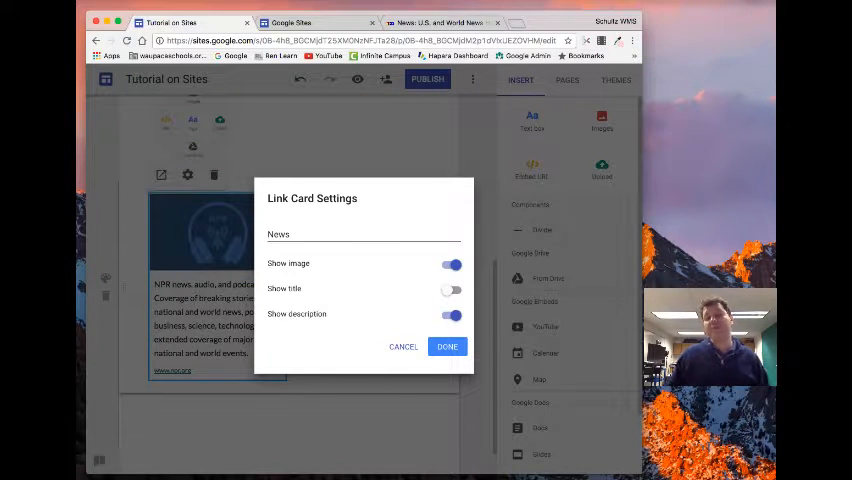
{"action": "left_click", "coordinate": [452, 288]}
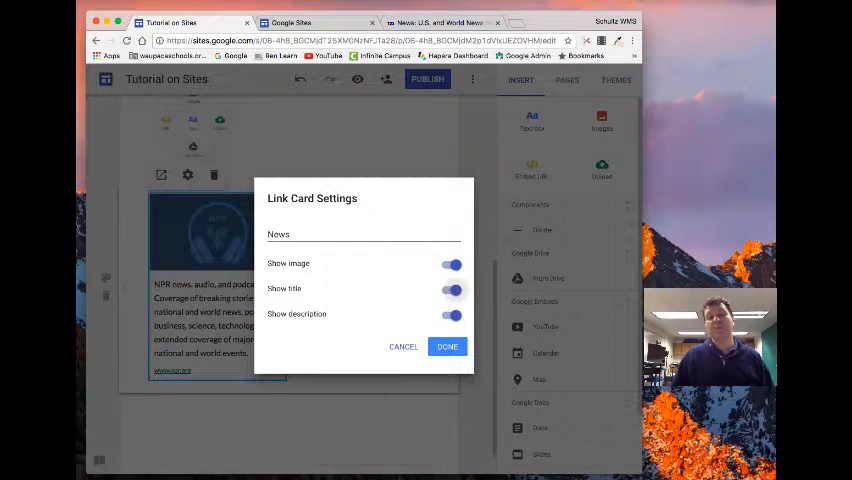
{"action": "left_click", "coordinate": [448, 346]}
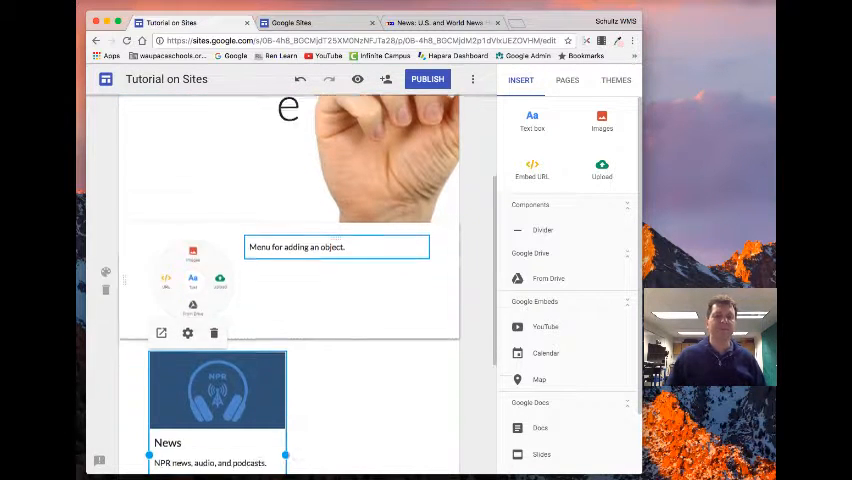
{"action": "scroll", "scroll_direction": "down", "scroll_amount": 3}
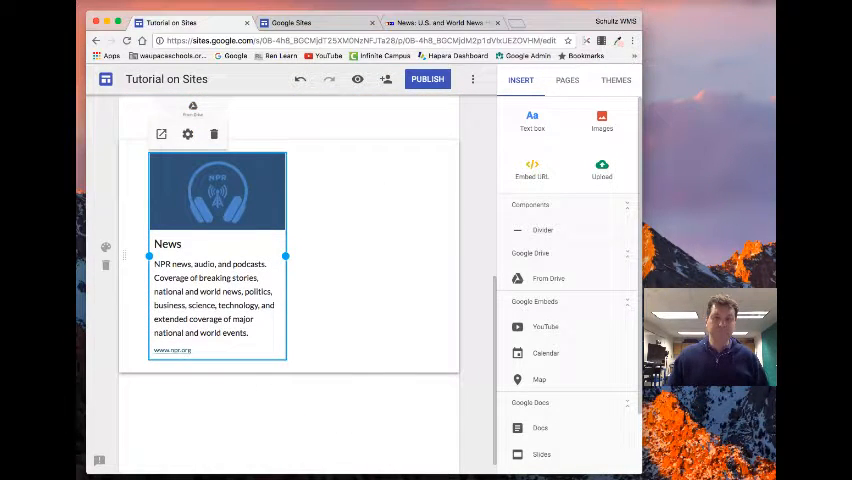